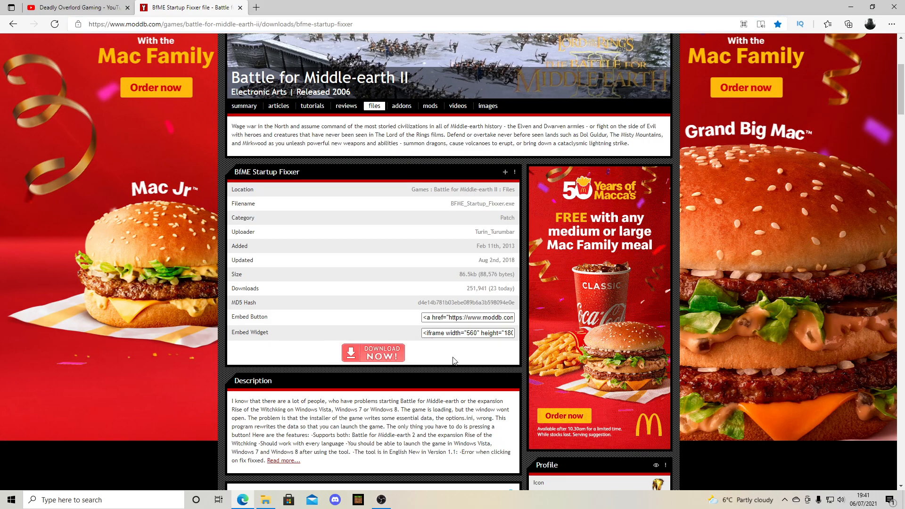
Start the BFME Startup Fixxer download via the ModDB DOWNLOAD NOW! button
click(373, 352)
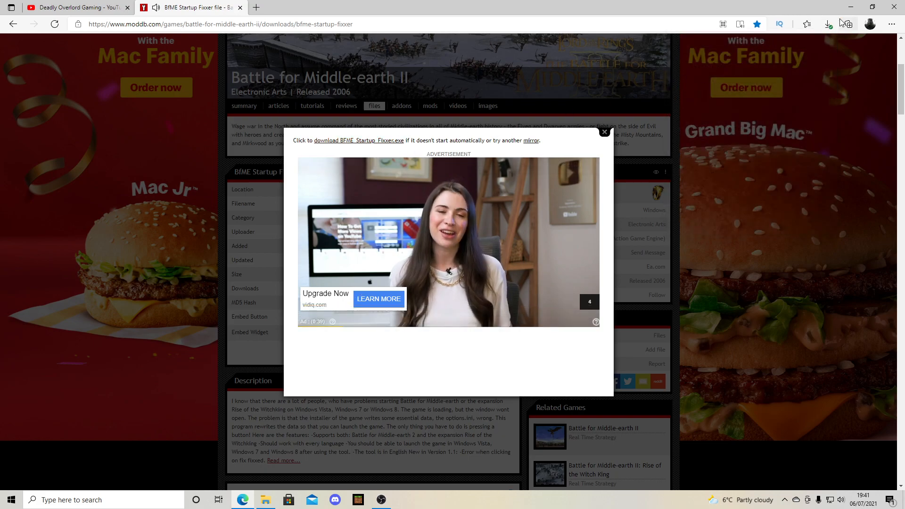
Launch BFME_Startup_Fixxer (7).exe from Edge's recent downloads list
click(827, 23)
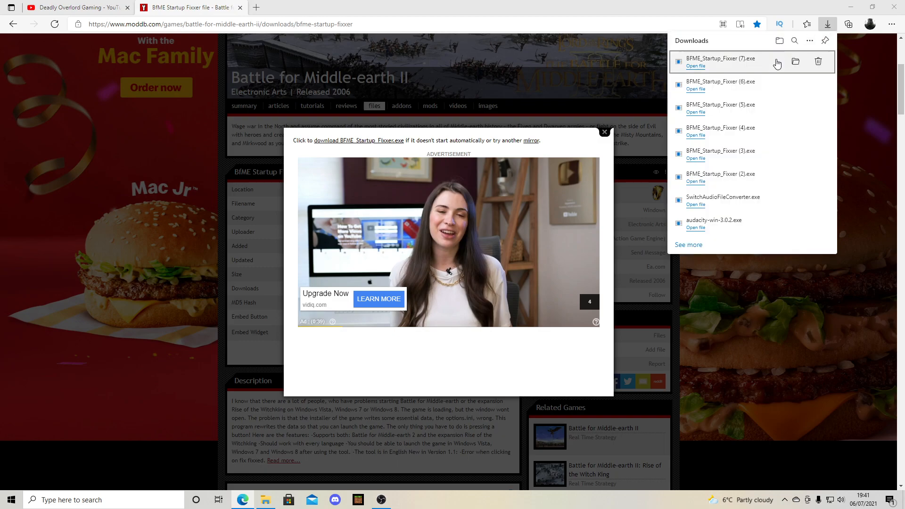
mouse_move(344, 153)
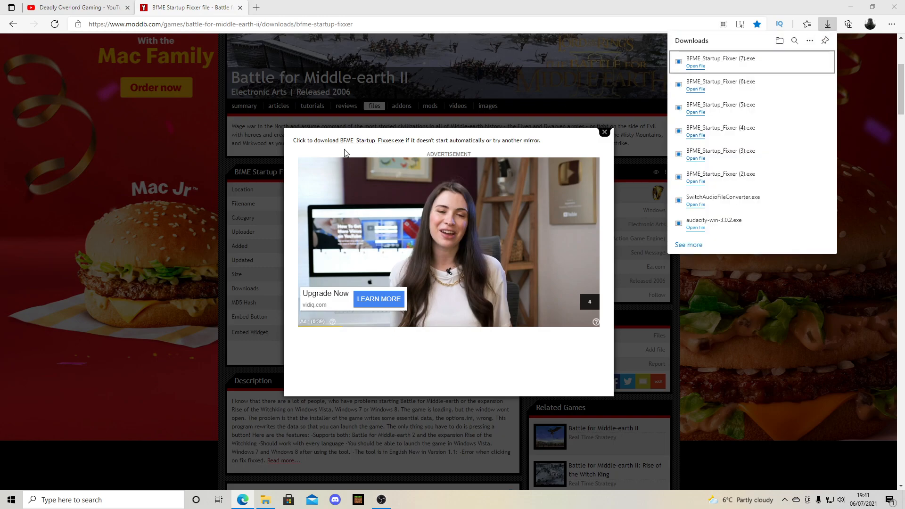
mouse_move(699, 65)
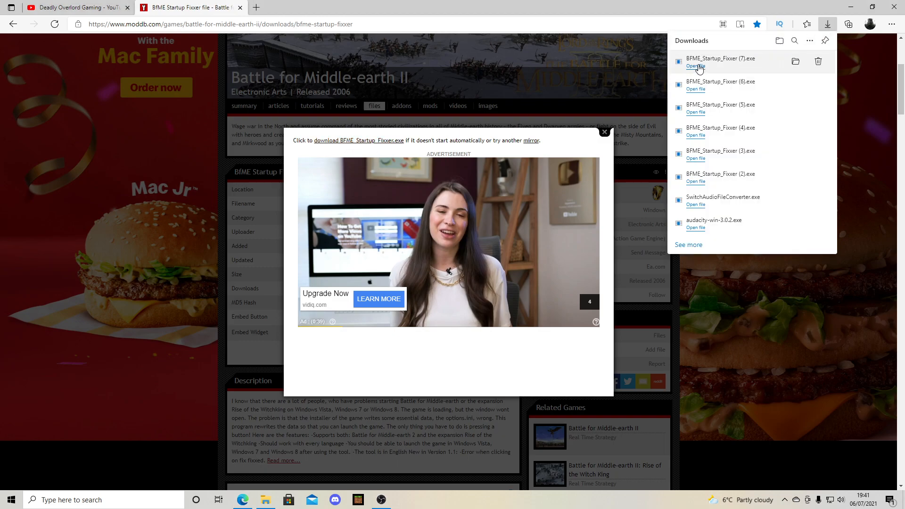
click(695, 65)
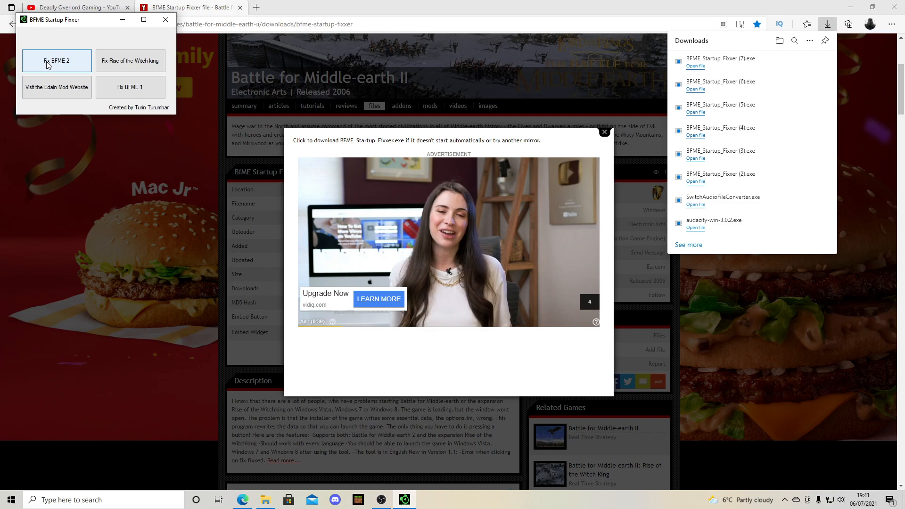
mouse_move(131, 61)
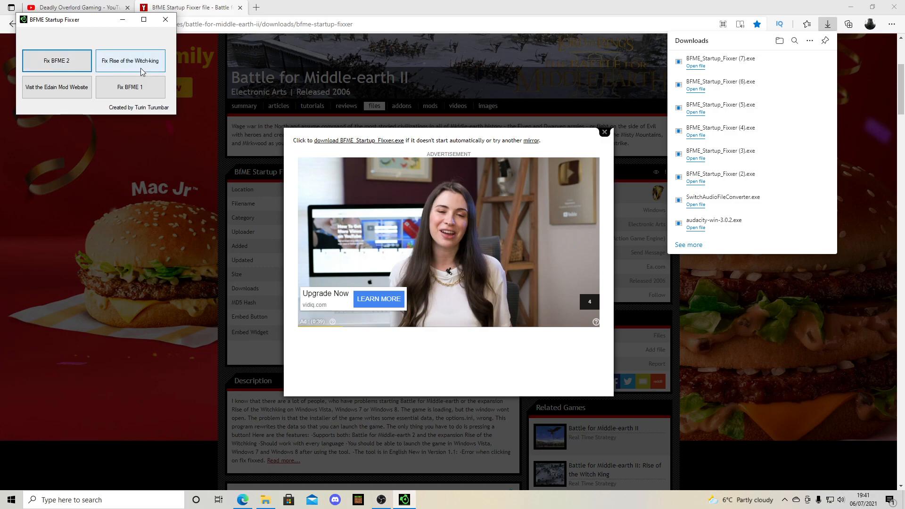
mouse_move(130, 87)
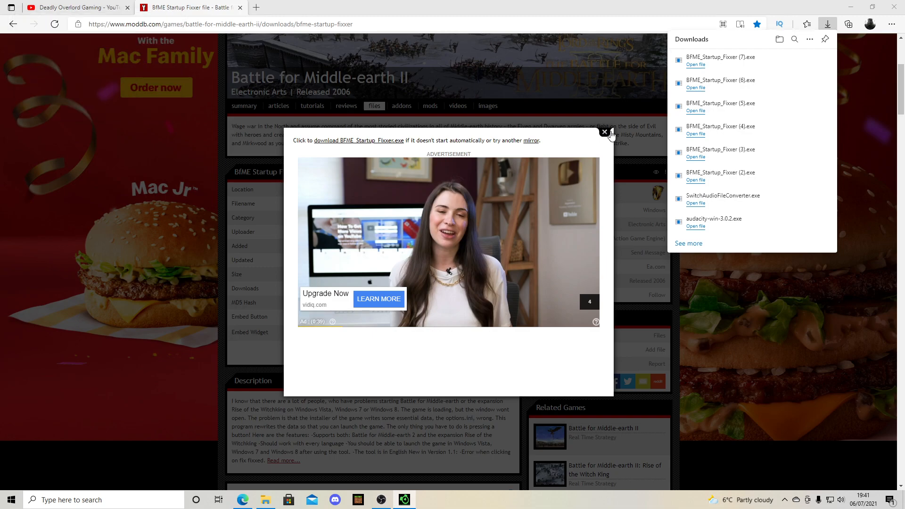
Close the download advertisement pop-up and restore the fixer window from the taskbar
click(604, 133)
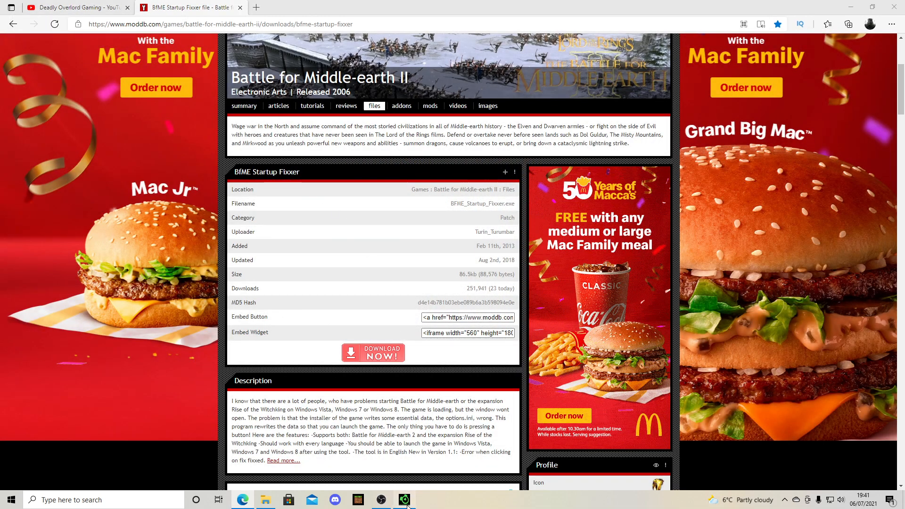
click(403, 499)
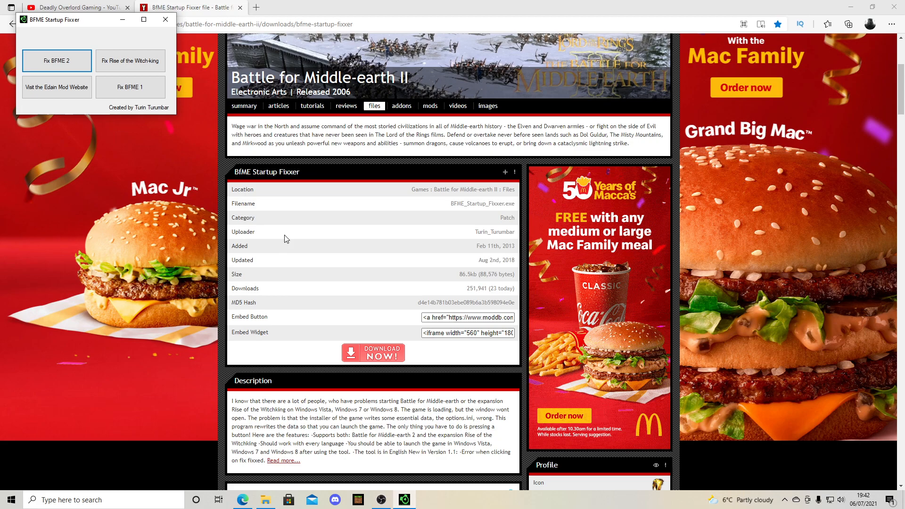
mouse_move(302, 329)
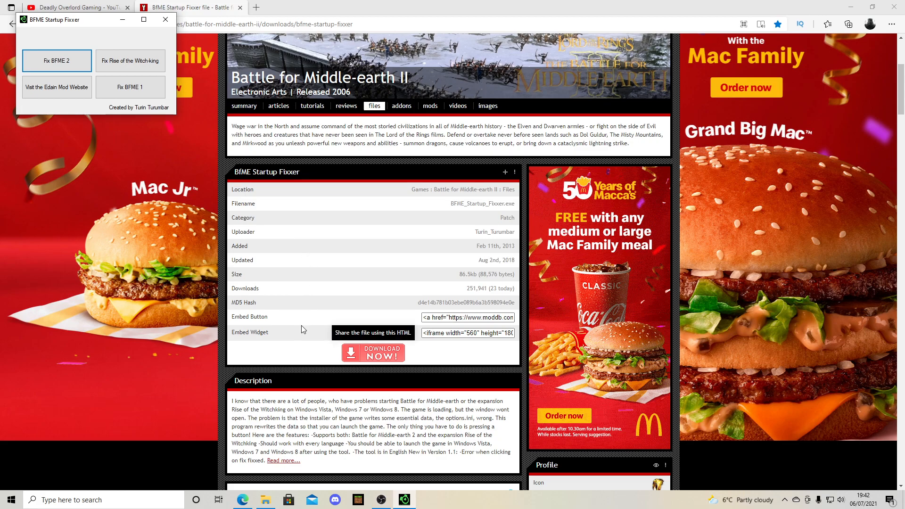